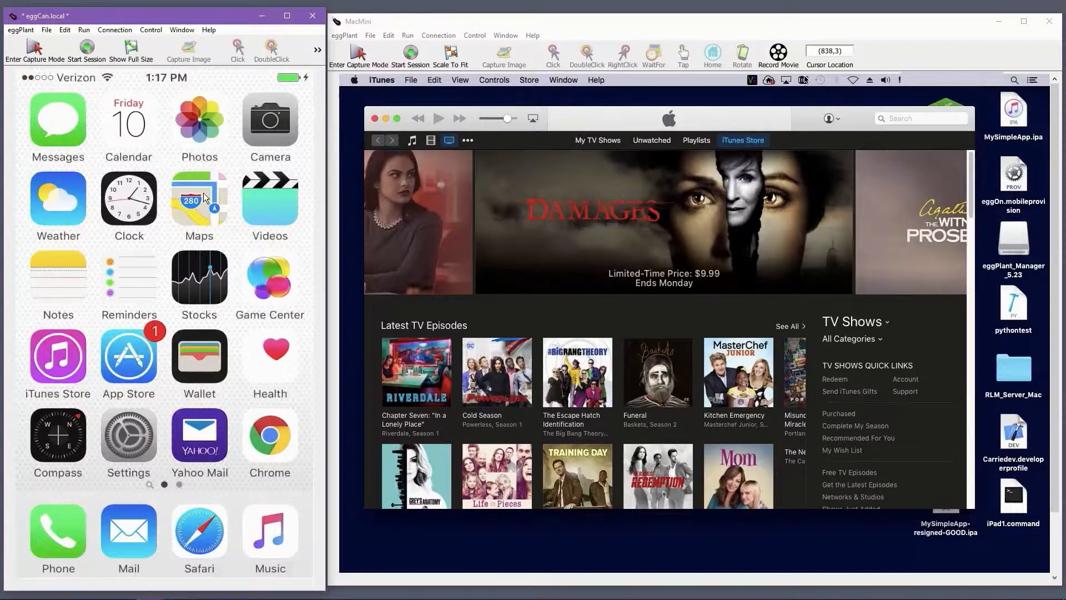
Step: Bring up the MovingElement timing script with its Administrator click and TrashCan waits
click(199, 198)
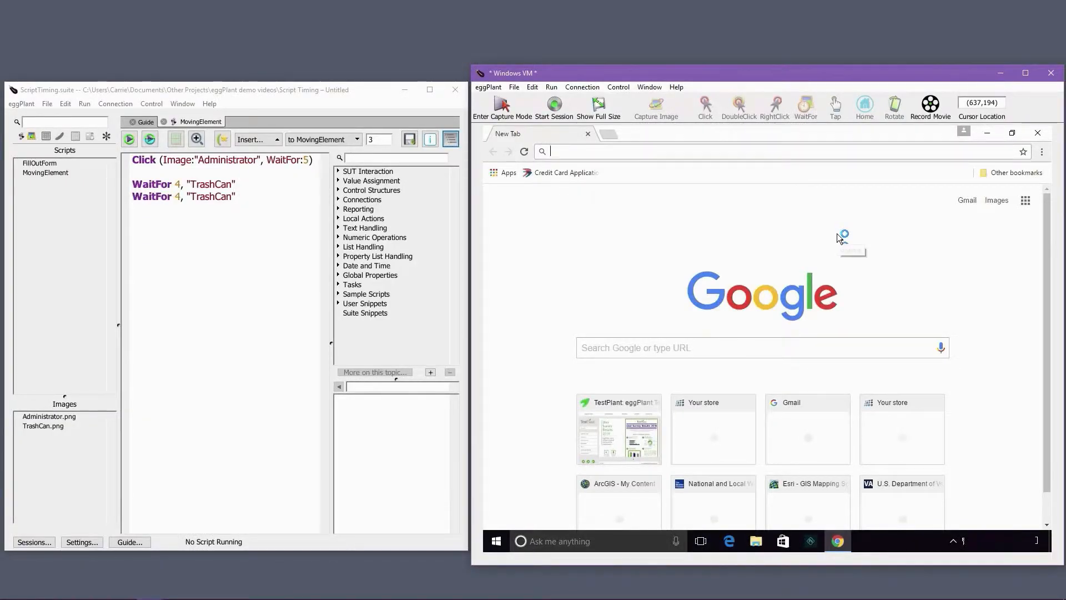
text(www.weather.com)
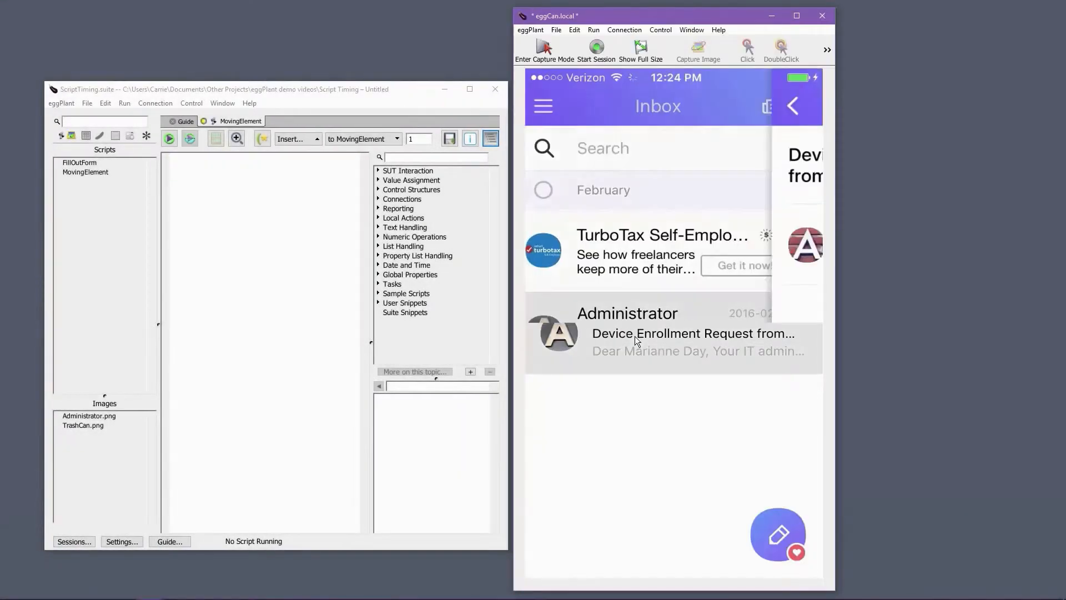
Step: View the Administrator enrollment message in the iPhone inbox, return, and reopen it
click(673, 333)
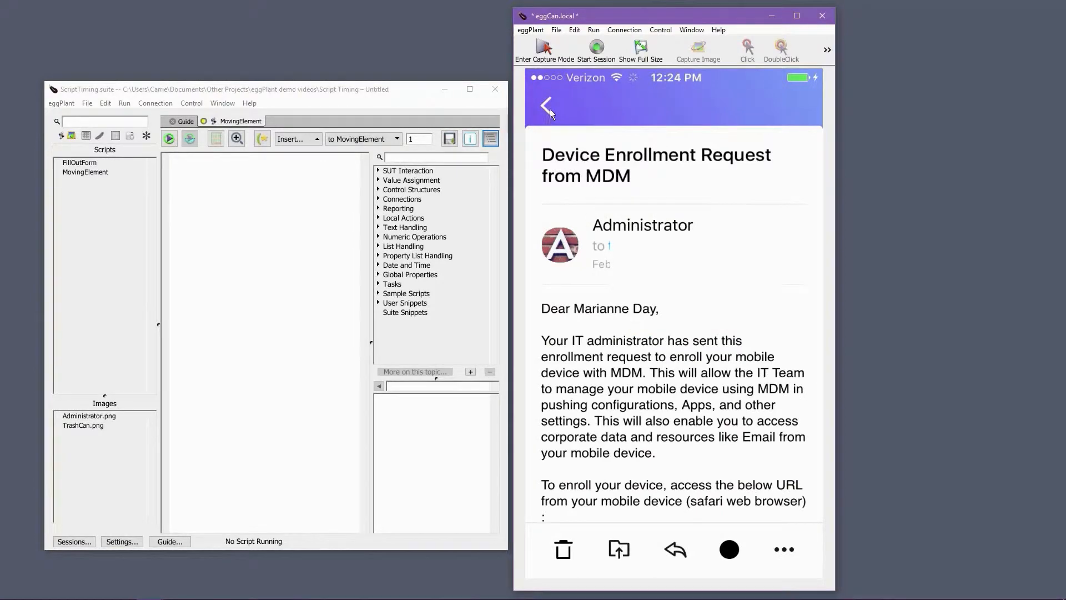
click(548, 106)
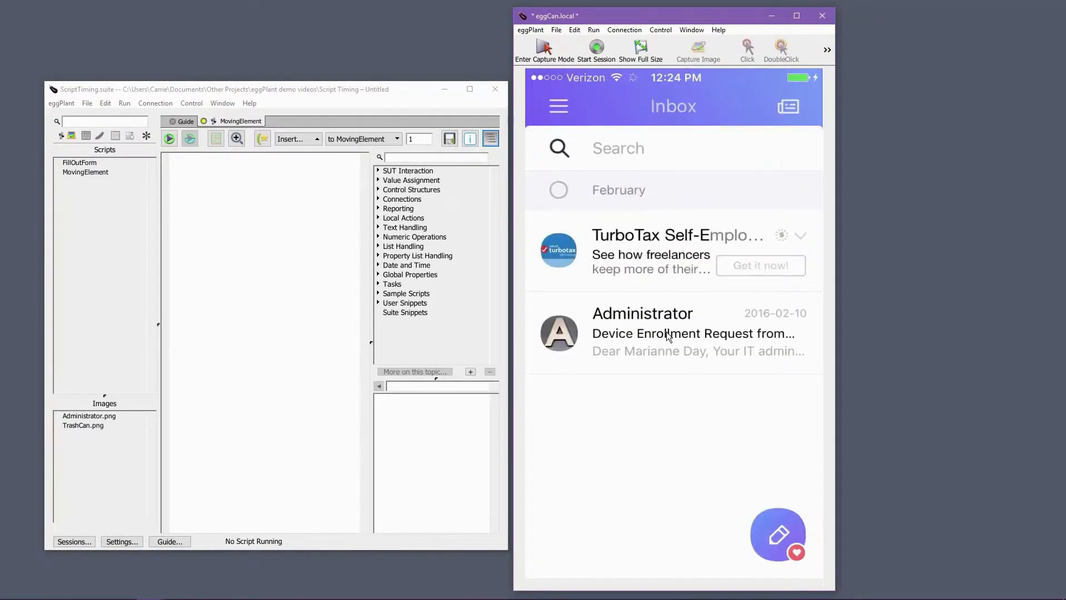
click(692, 333)
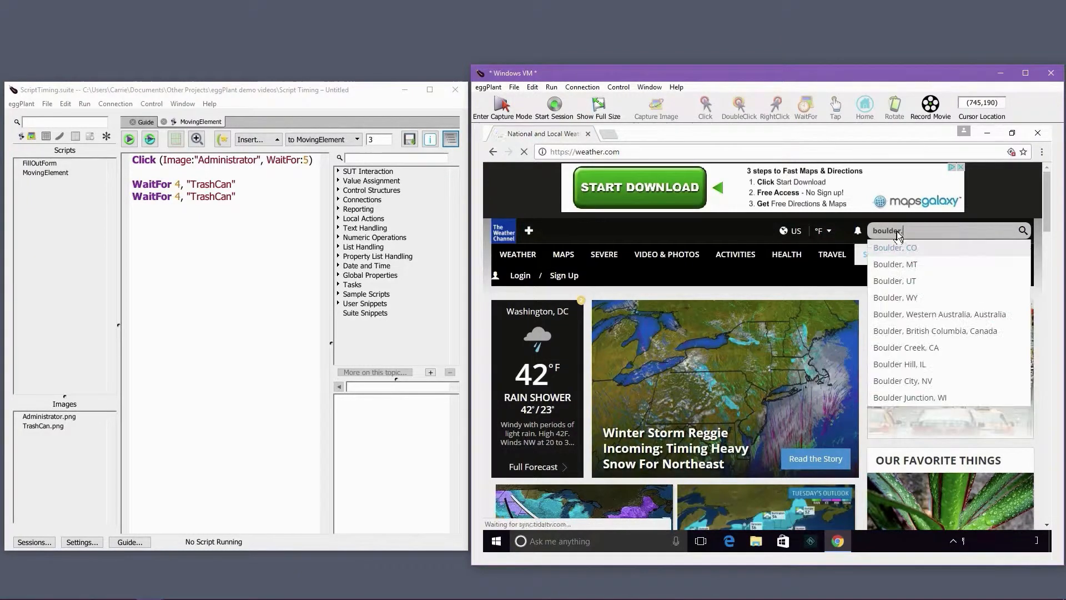
Step: Refine the search to 'boulder co' and choose the Boulder, CO suggestion
text(co)
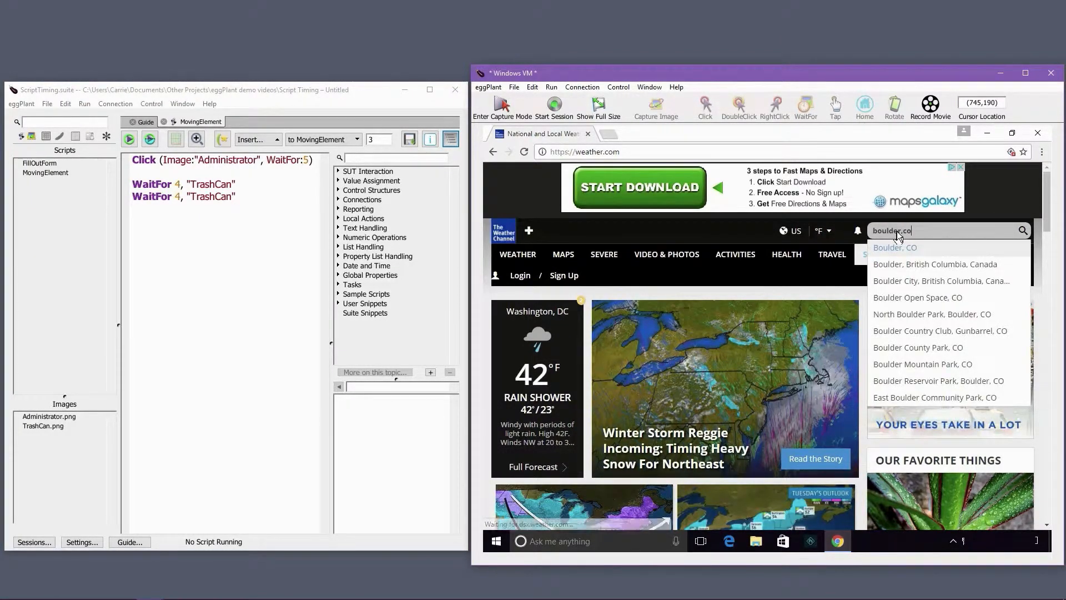
click(894, 246)
text(wait 2)
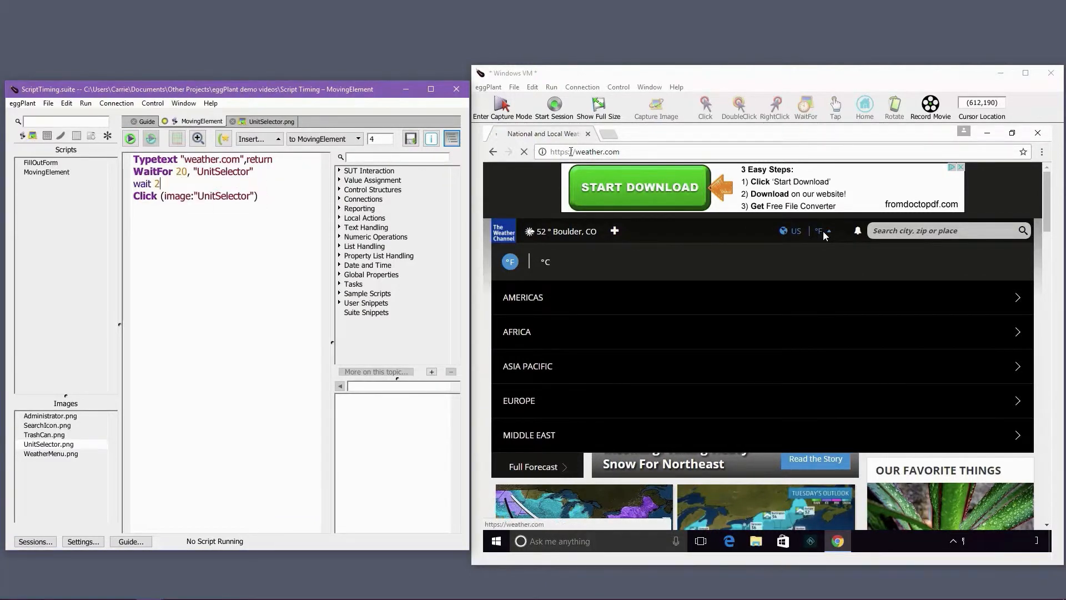
Step: Dismiss the weather.com temperature-unit choices before starting the Checkpoints script
click(130, 138)
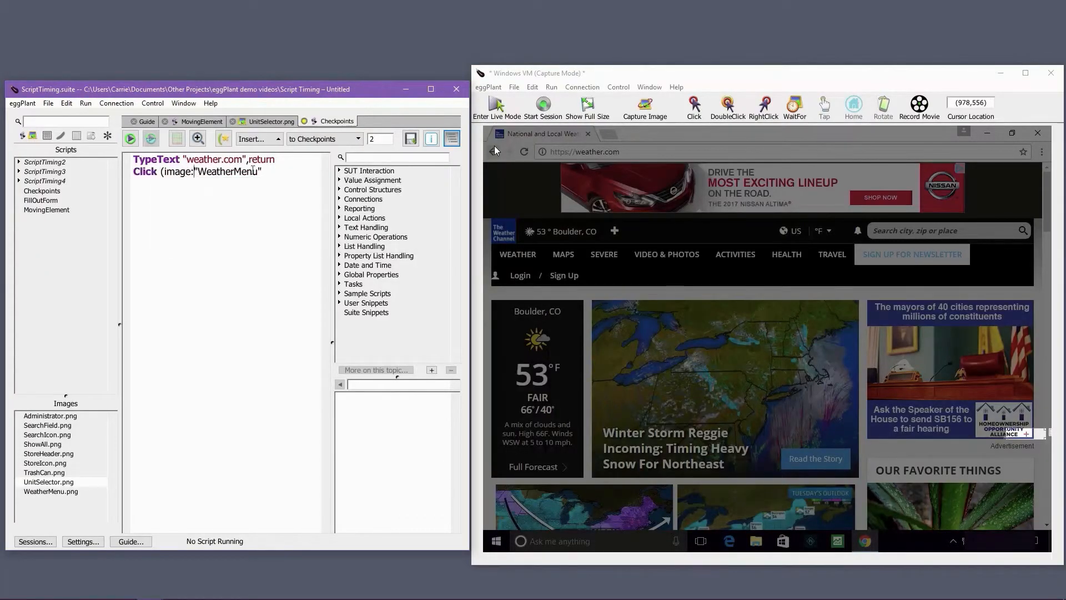
Step: Give the WeatherMenu click a waitFor:30 so it waits up to 30 seconds for the image
text(,waitFor:)
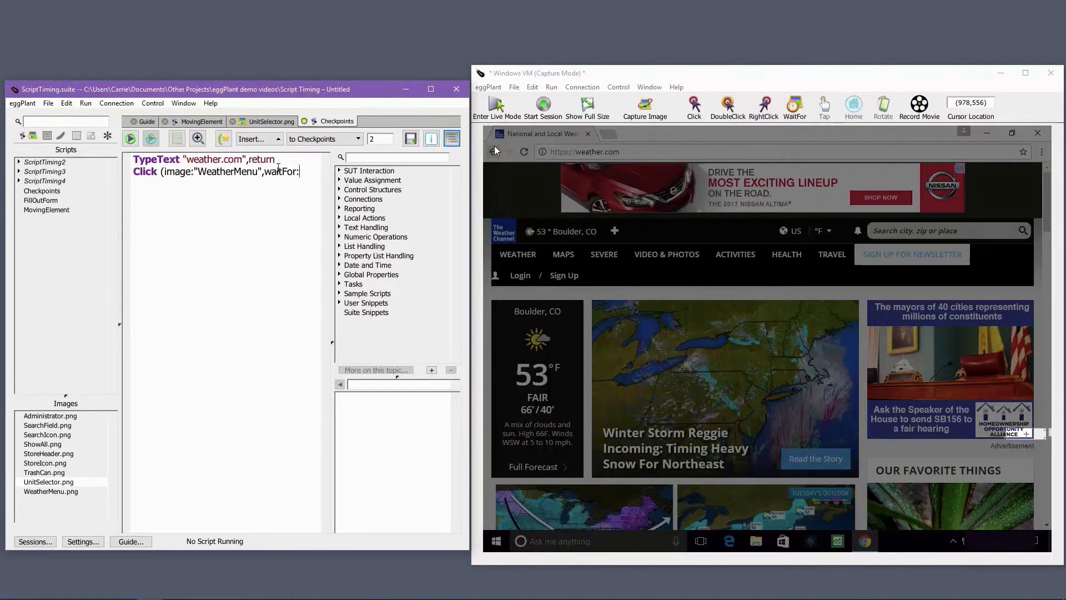
text(30))
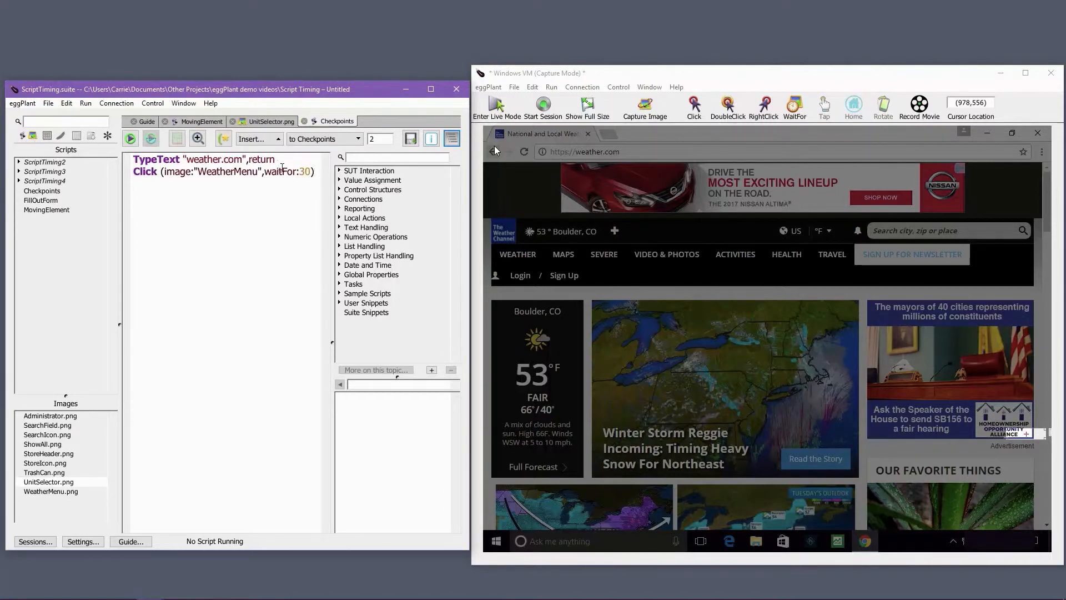
click(130, 138)
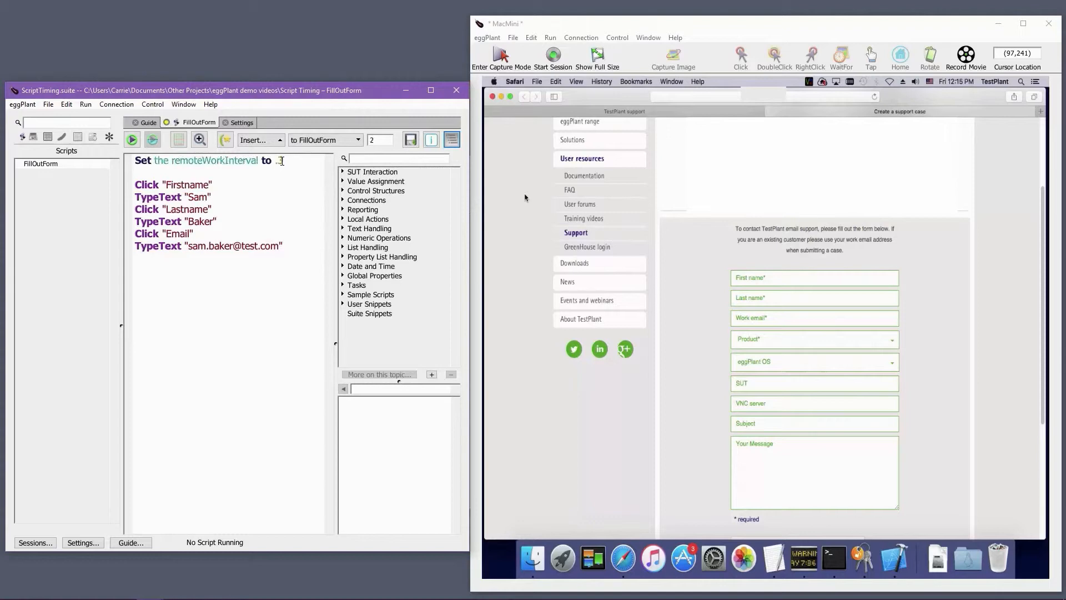
Step: Set the remoteWorkInterval to .3 at the top of the FillOutForm script
text(.3)
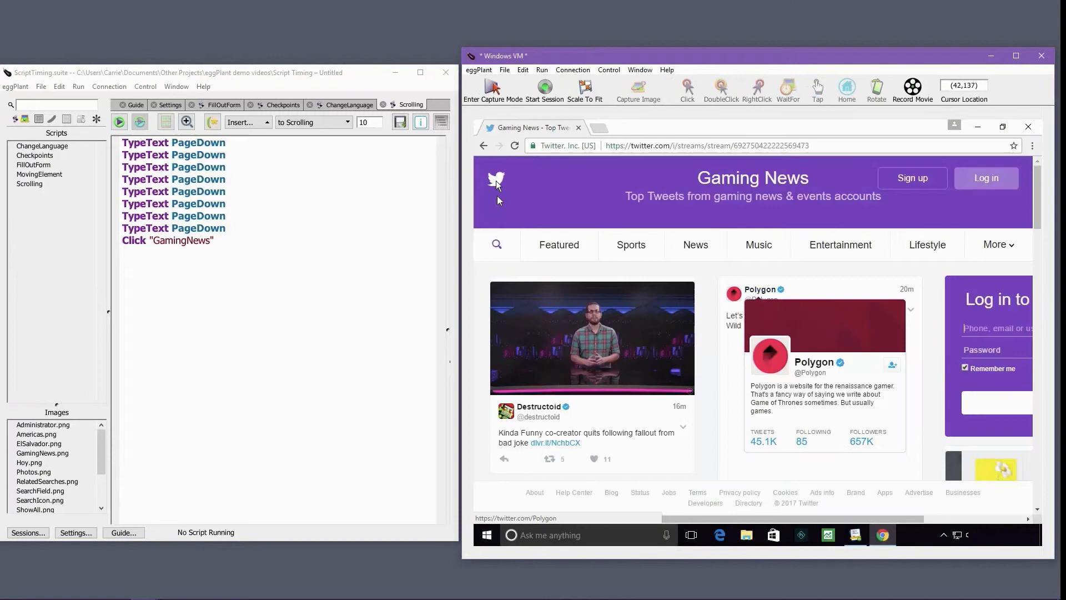
Step: Run Scrolling from the Twitter home page, let it fail to find GamingNews, and dismiss the alert
click(495, 180)
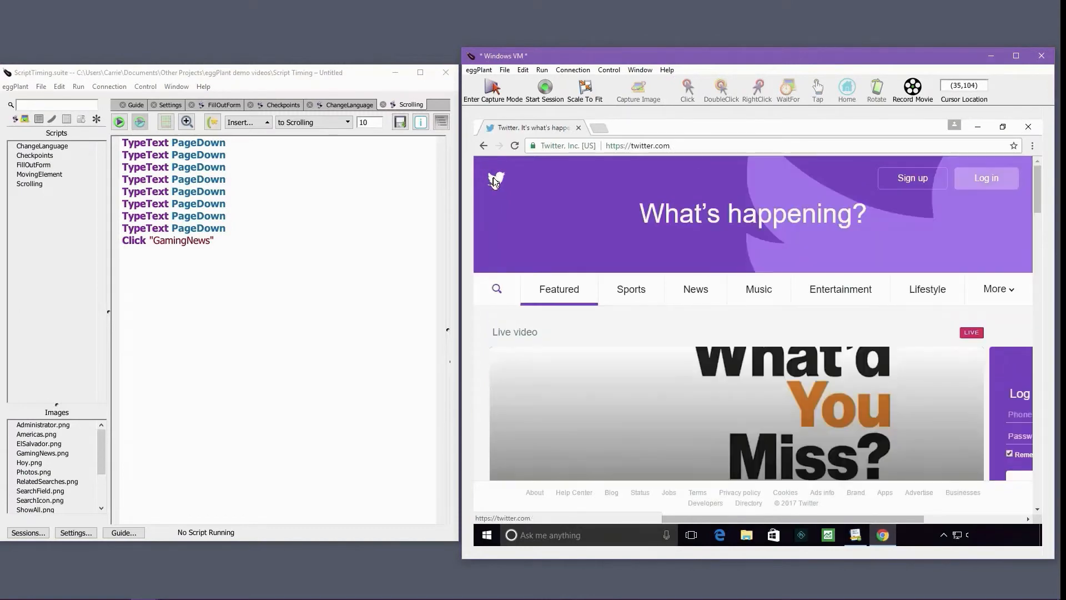
click(119, 122)
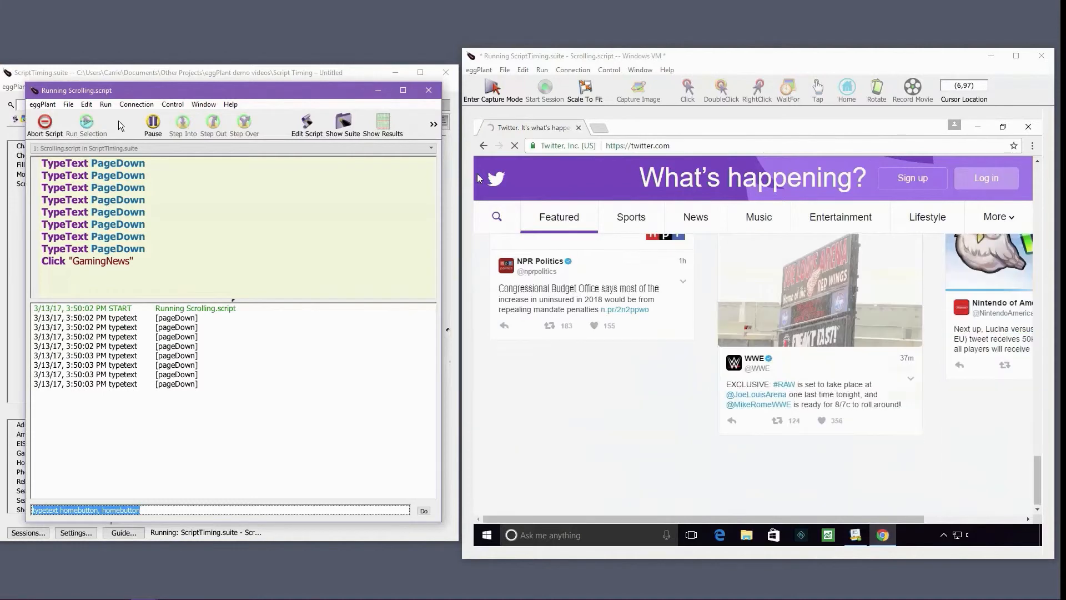
scroll(down, 3)
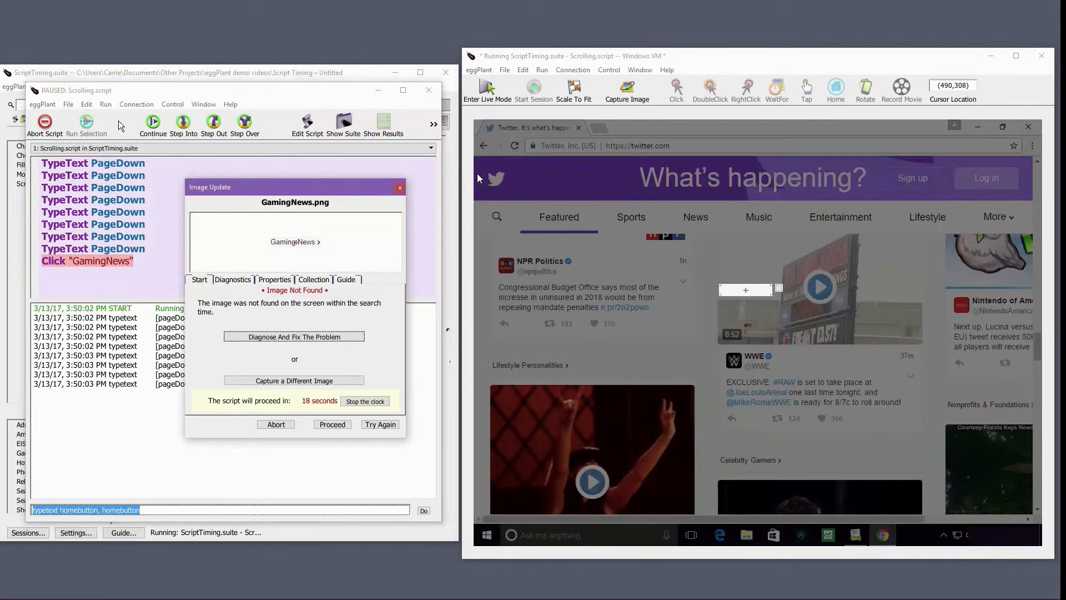
mouse_move(377, 438)
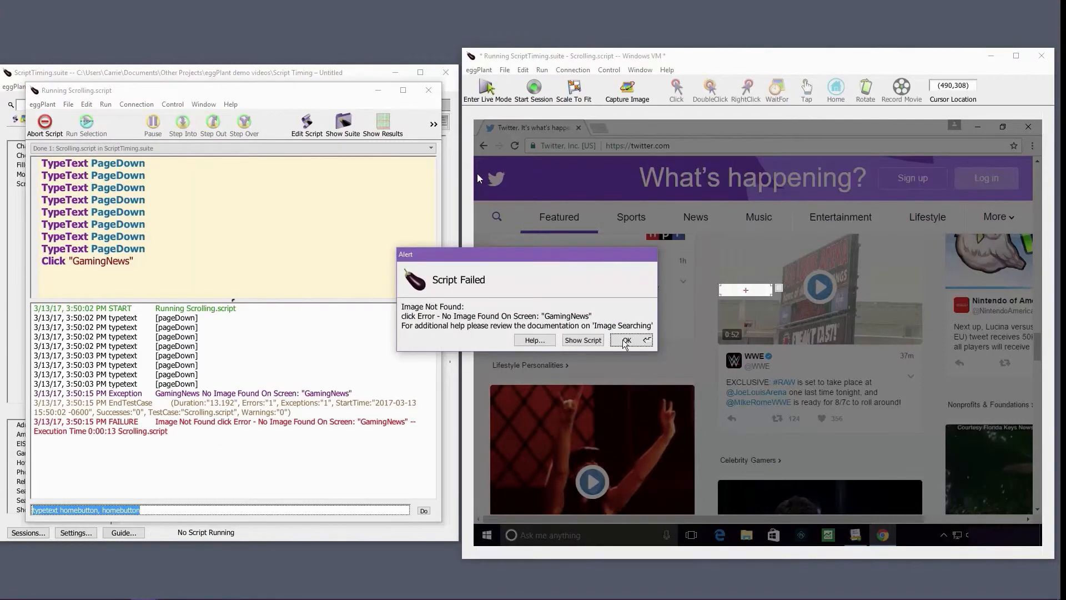
click(625, 340)
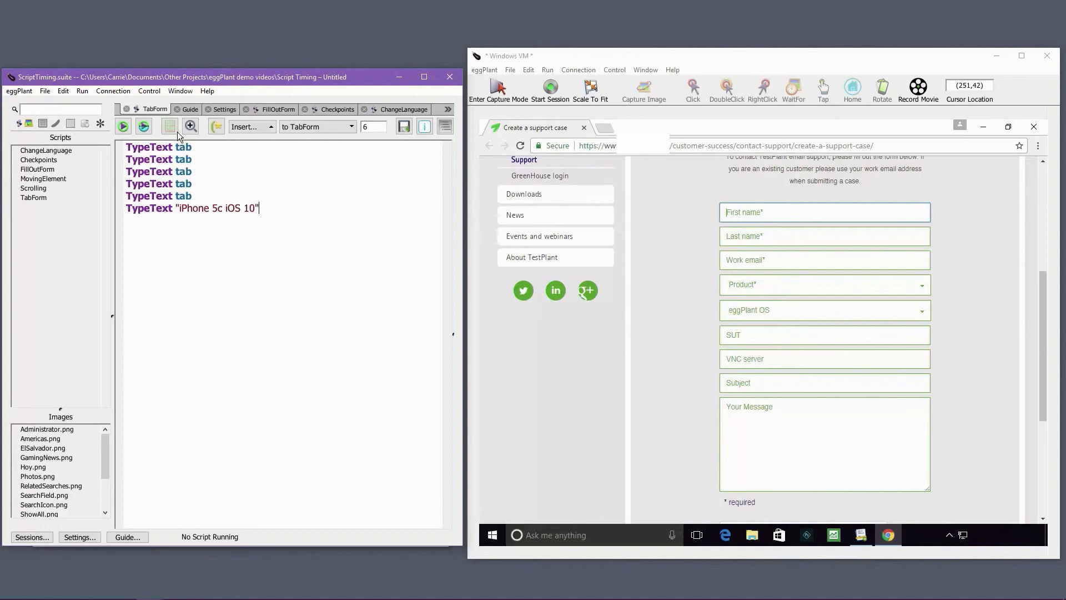
Step: Run TabForm, then rewrite it to click SUTField with WaitFor:10 before typing 'iPhone 5c iOS 10'
click(122, 127)
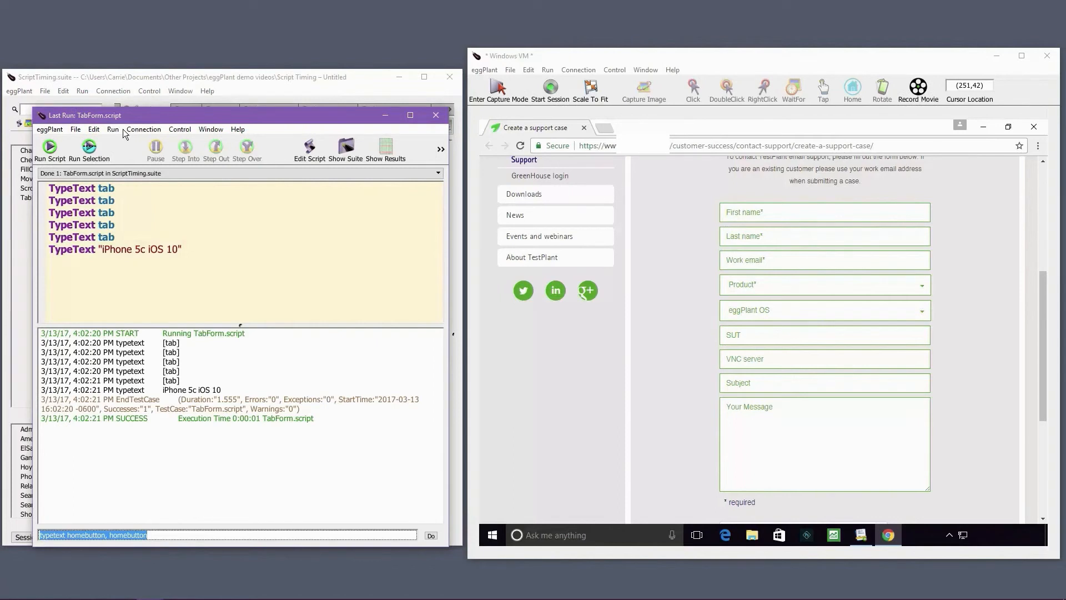
text(iPhone 5c iOS 10)
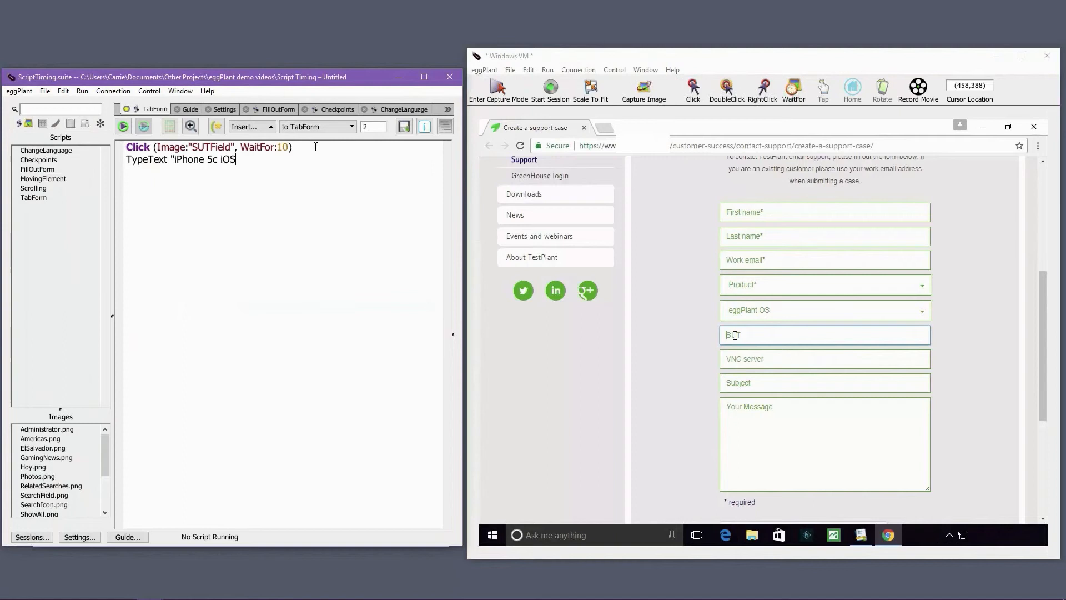
text(10")
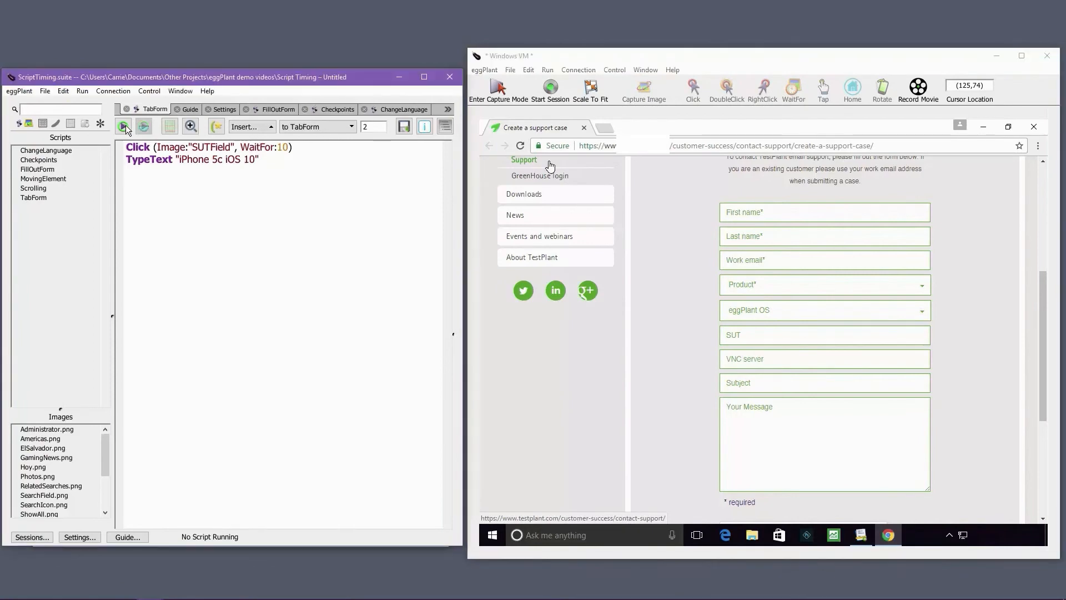
Step: Run the revised TabForm script that clicks SUTField before entering 'iPhone 5c iOS 10'
click(124, 127)
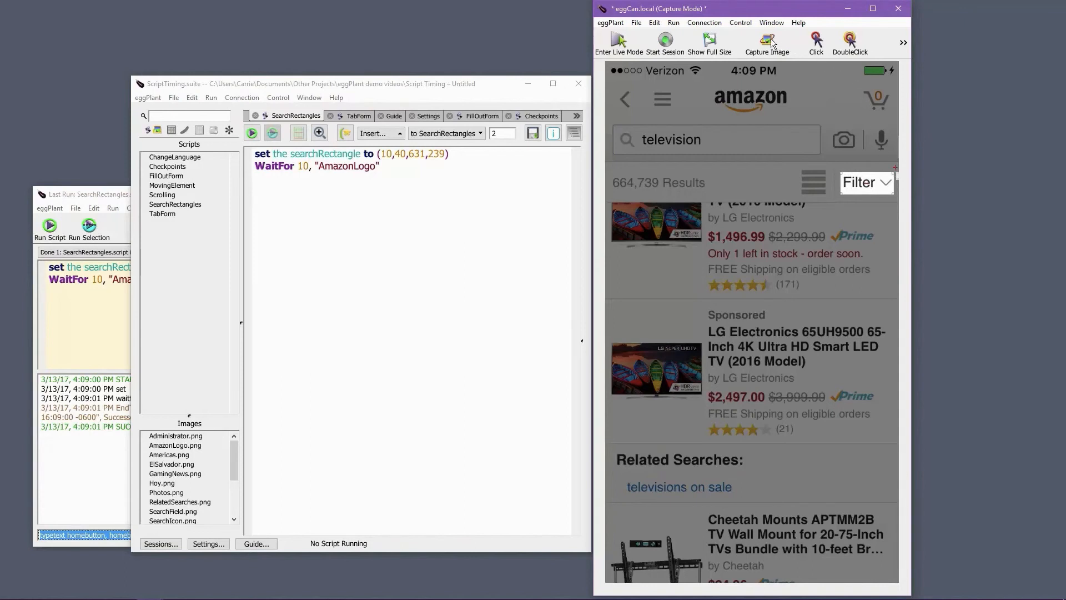
Step: Capture the outlined Filter button and save it to the suite as FilterLR
click(766, 44)
text(Filter)
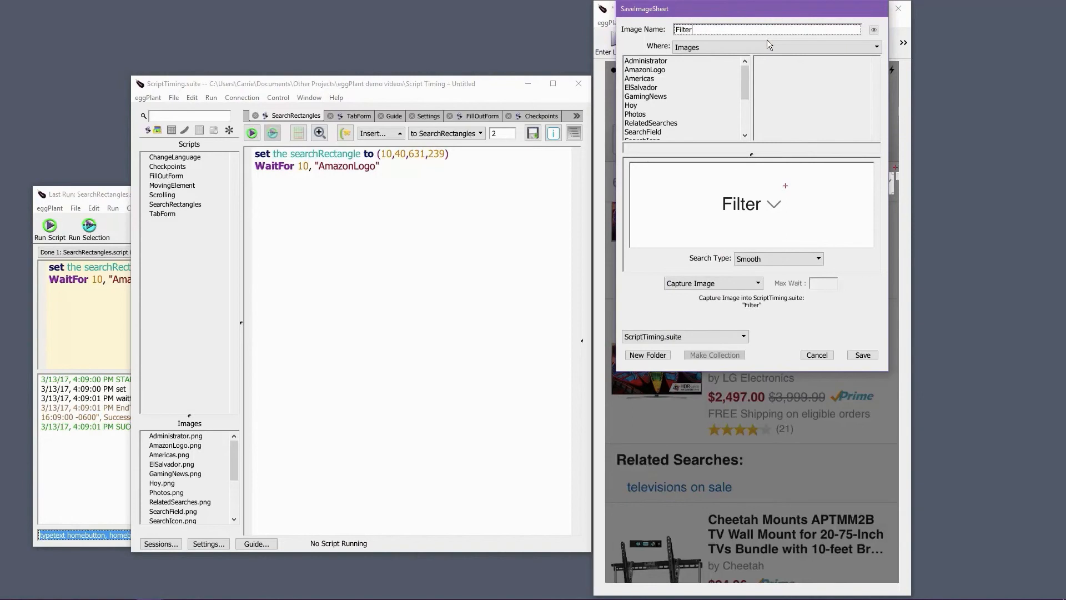
click(861, 354)
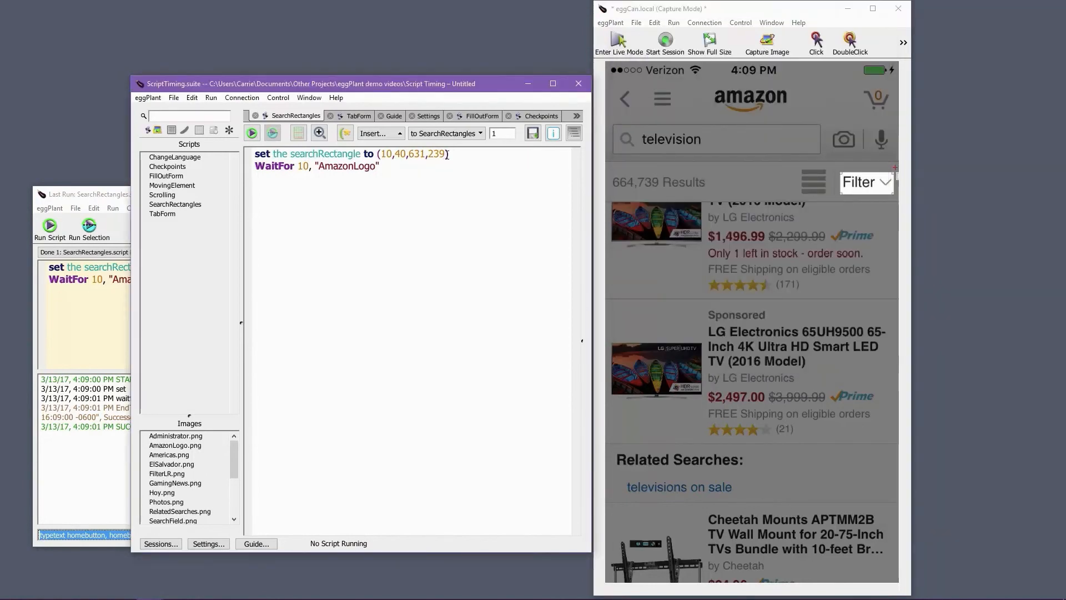
Step: Replace the search rectangle's fixed coordinates with 0,0 and the start of the "Fi image name
double_click(410, 153)
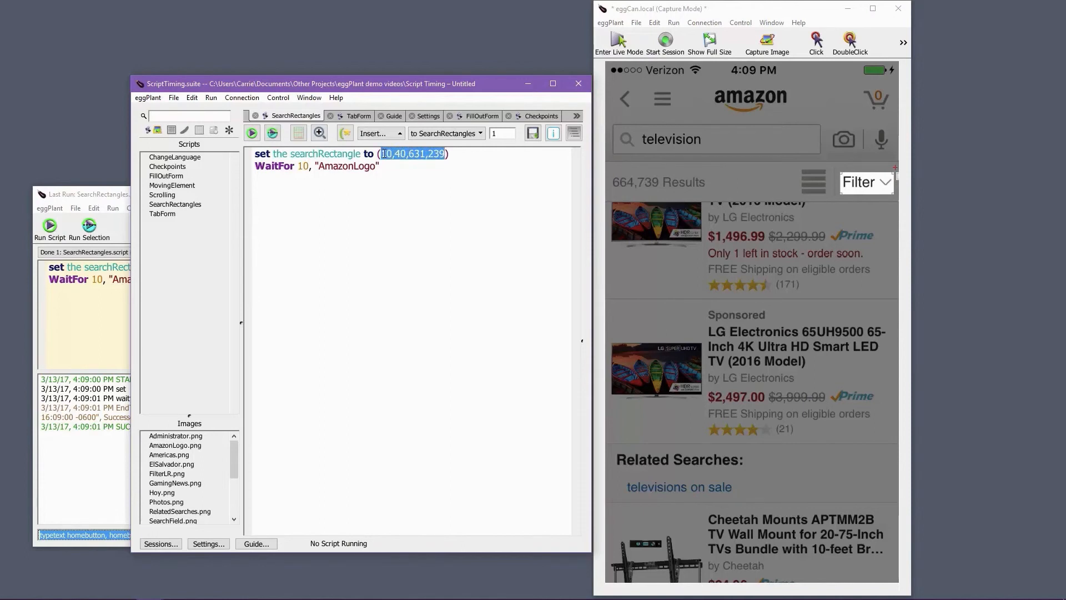
text(0,0,)
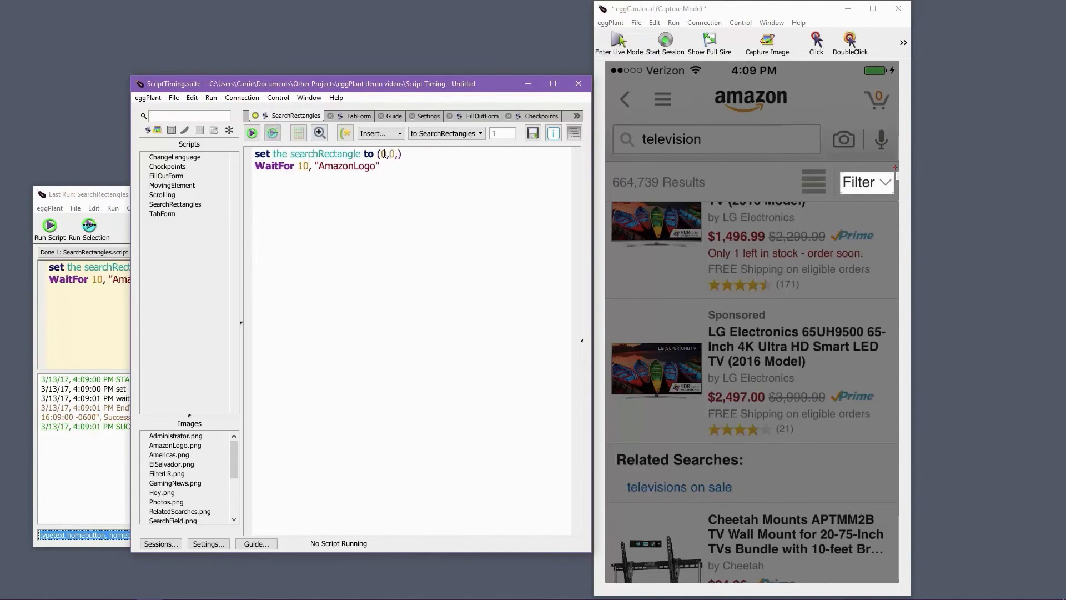
text("Fi)
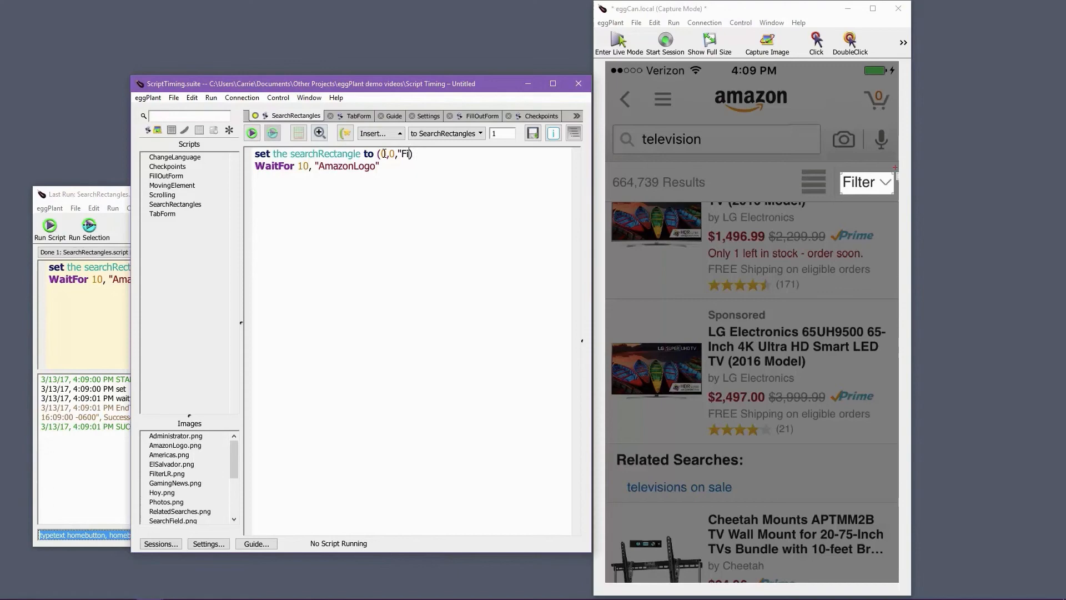